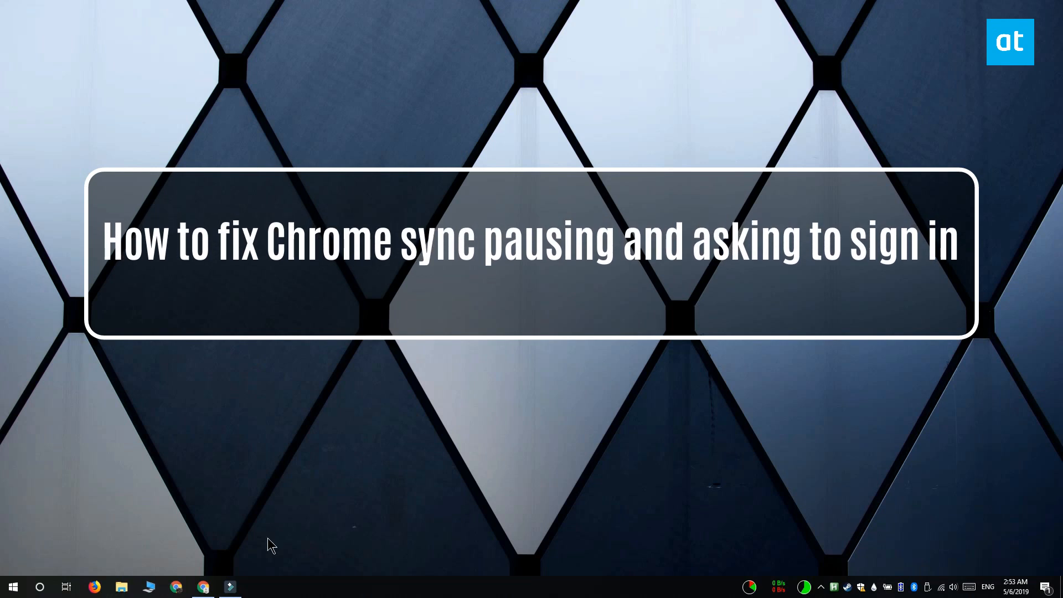
Step: Launch Chrome and load chrome://flags from the address bar
click(203, 586)
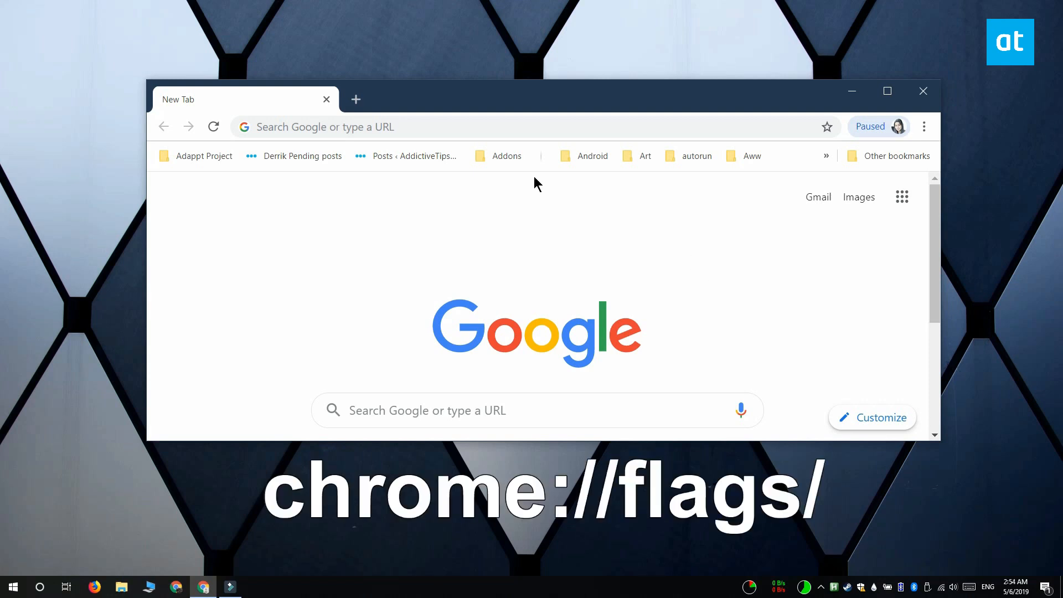
right_click(407, 127)
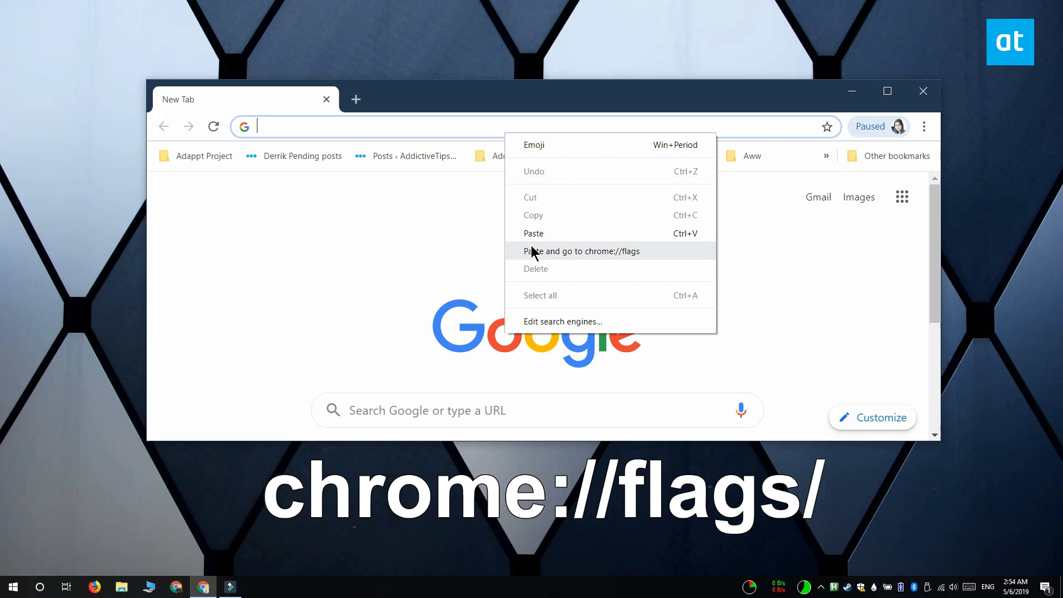
click(581, 251)
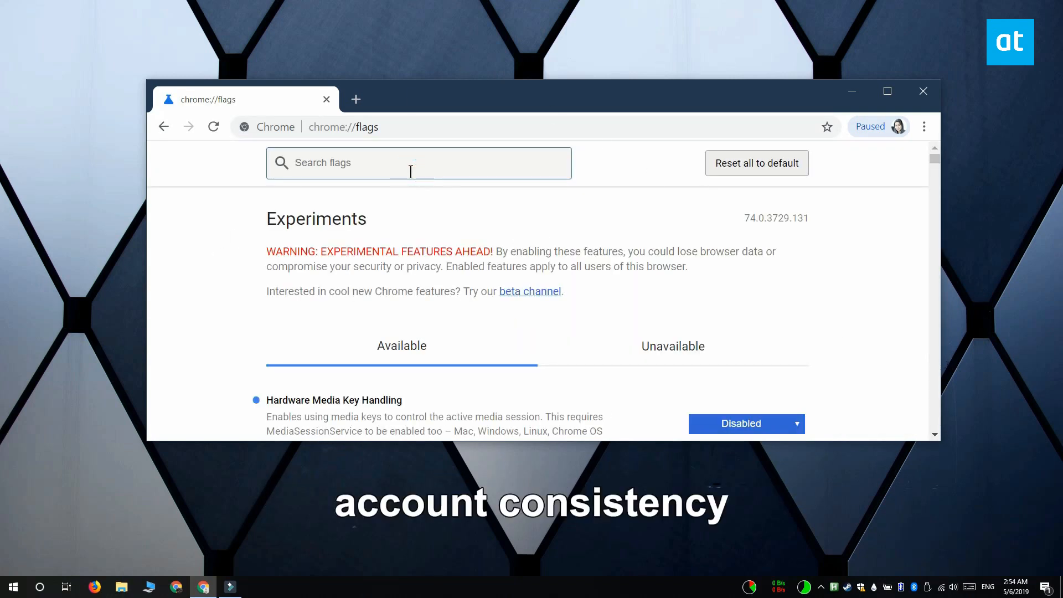
Step: Find the 'account cons' flag, set identity consistency to Disabled, and relaunch Chrome
text(a)
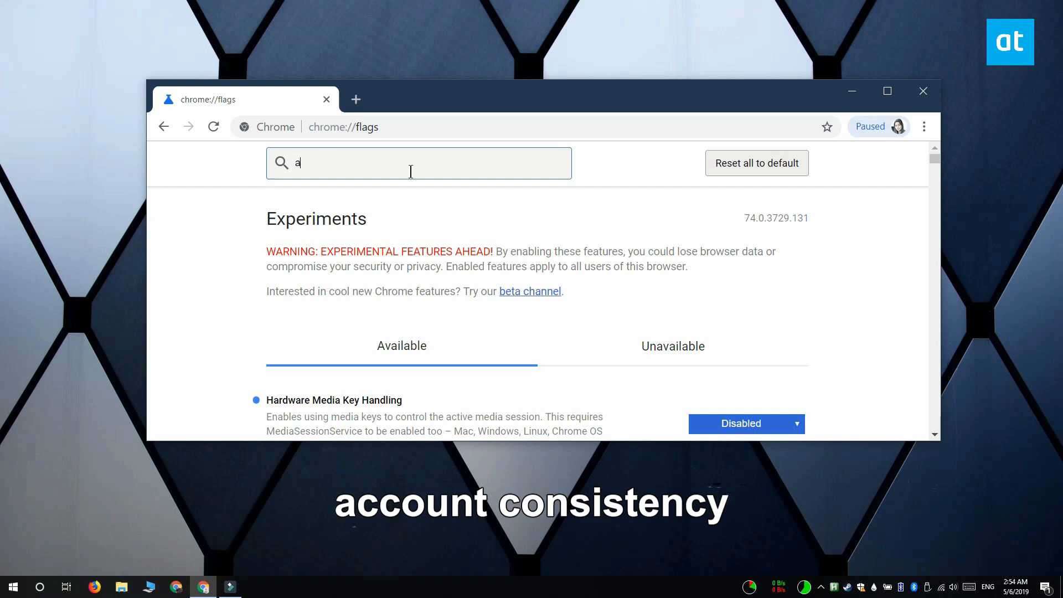
text(ccount consistency)
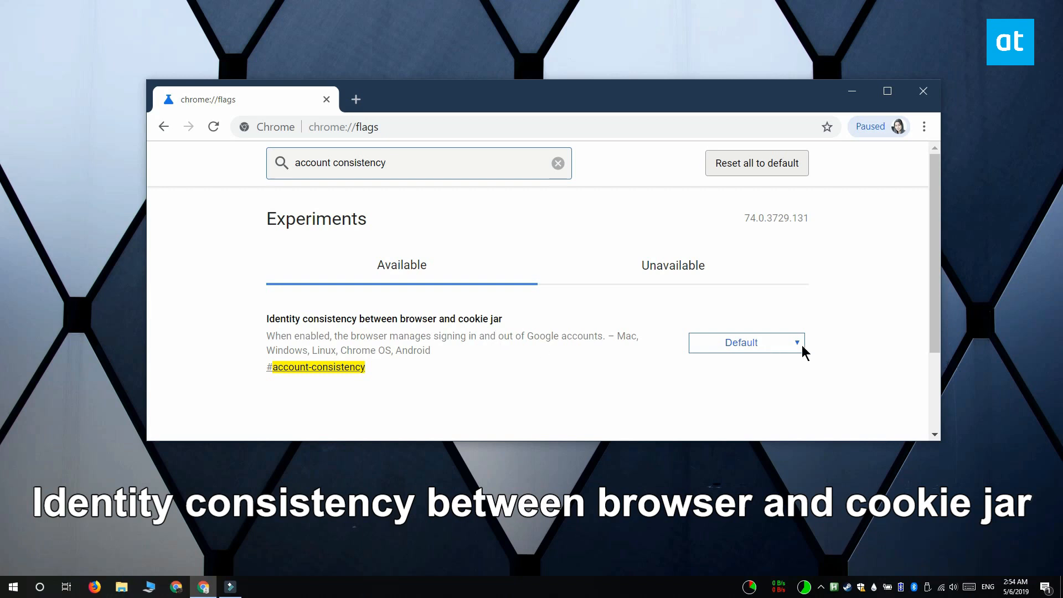
click(745, 343)
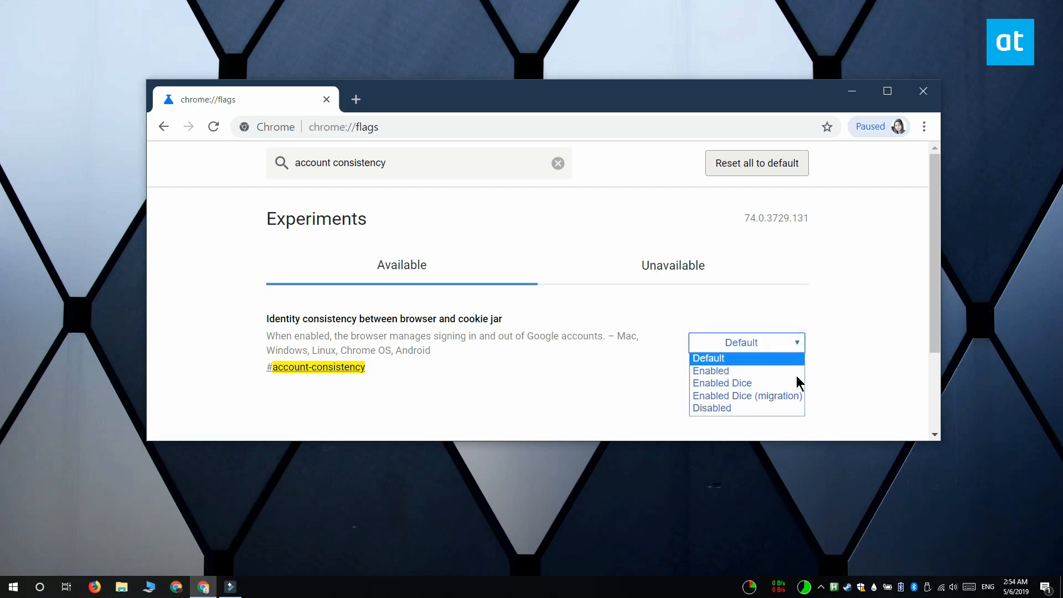
click(711, 407)
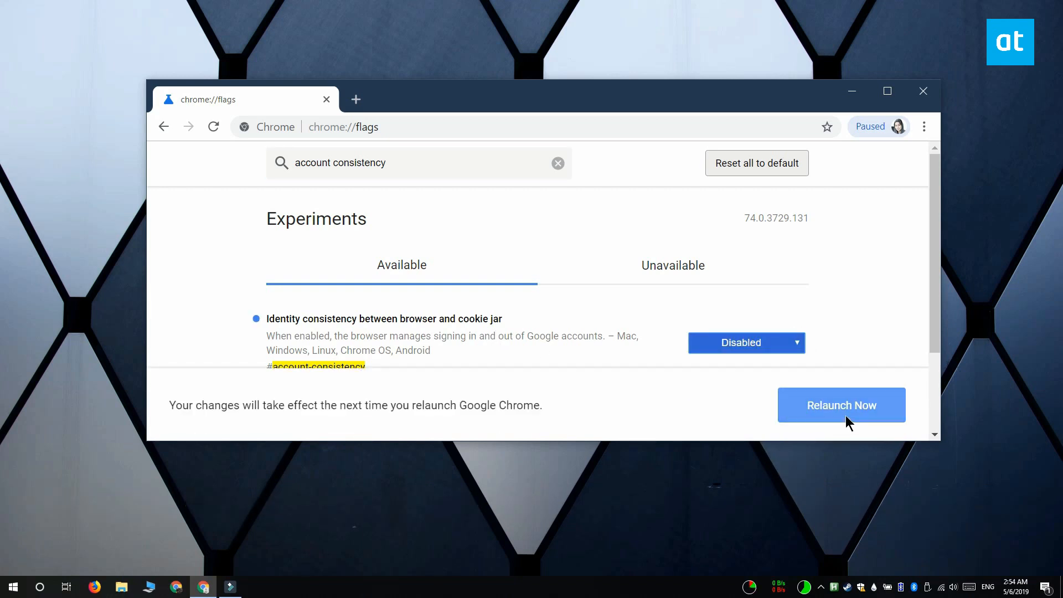
click(840, 404)
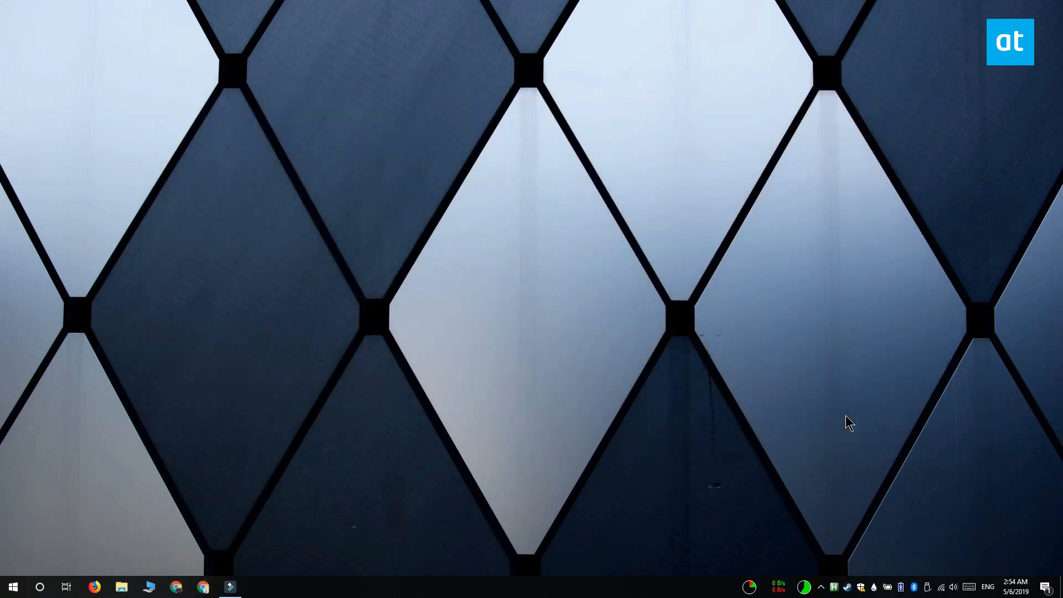
Step: Reopen Chrome after the relaunch and load the cookie settings page
click(176, 586)
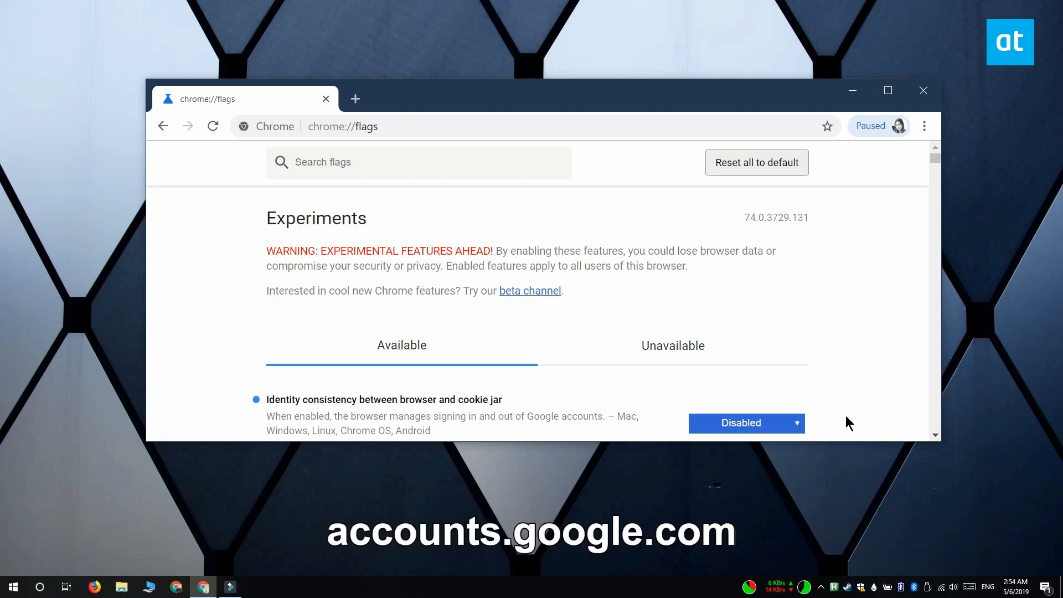
mouse_move(907, 173)
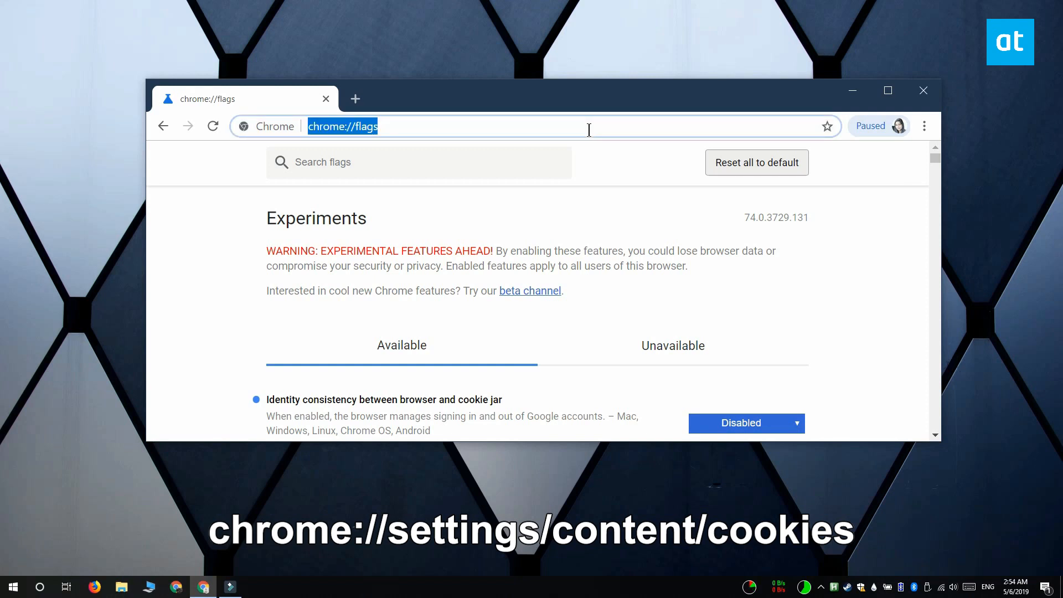
key(Return)
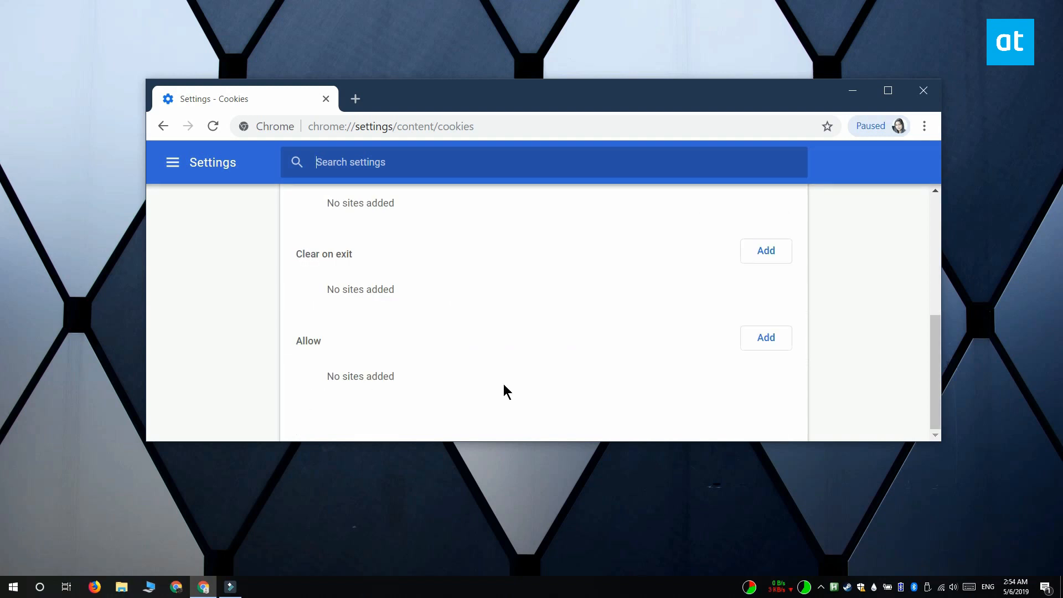
Step: Add accounts.google.com to the sites allowed to use cookies
click(766, 338)
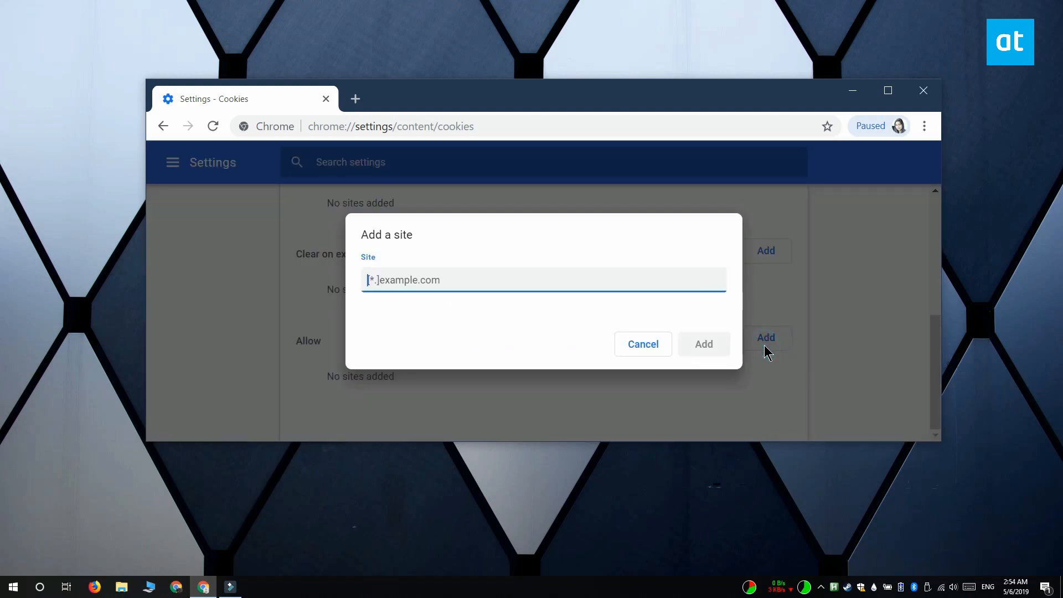
text(accounts.google.com)
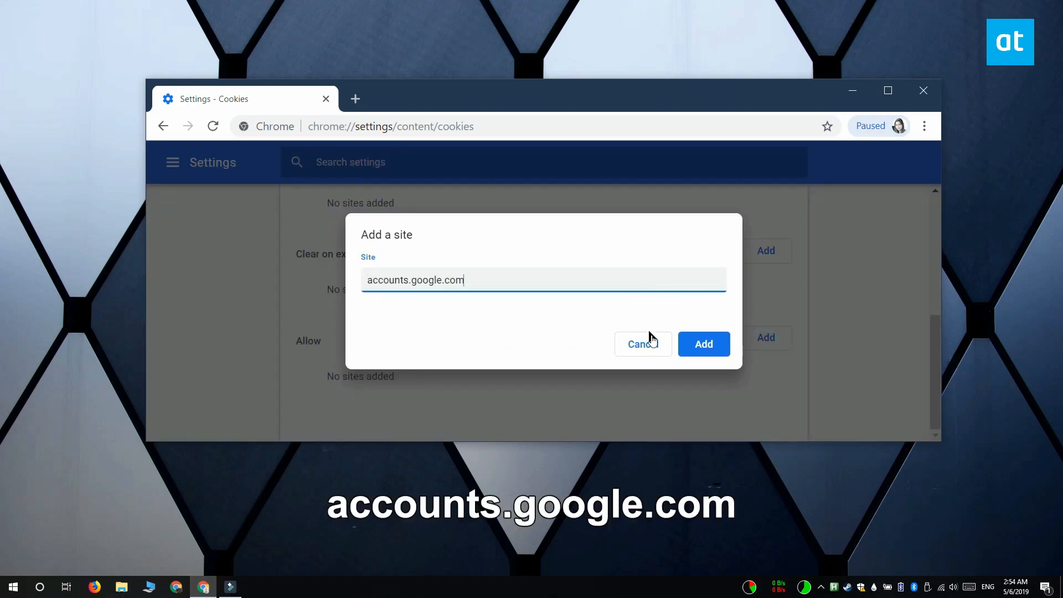
click(704, 344)
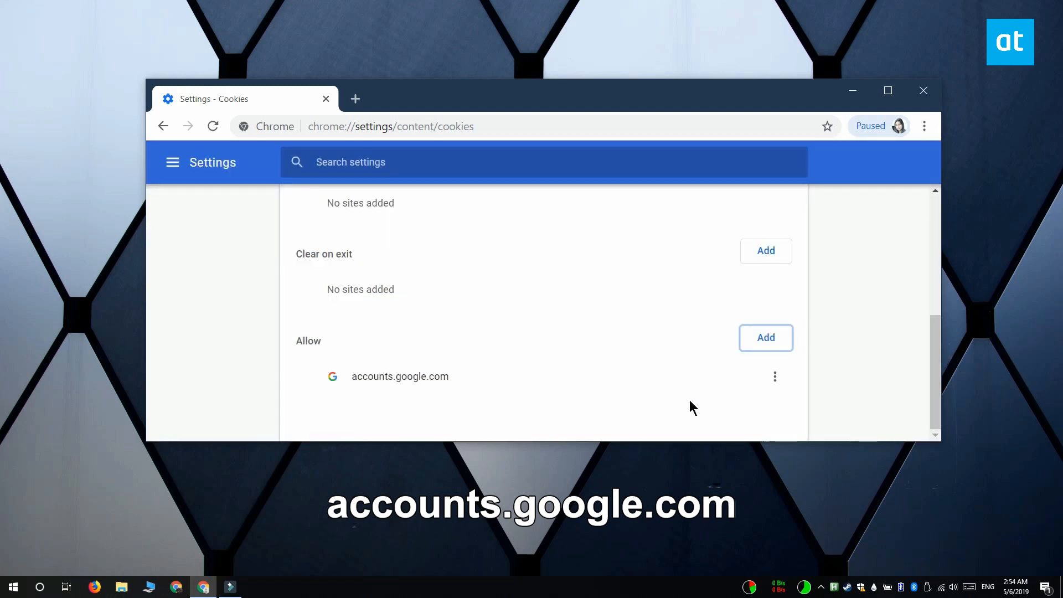
Step: Open the 'Paused' profile menu showing sync paused and the sign-in-again option
scroll(up, 3)
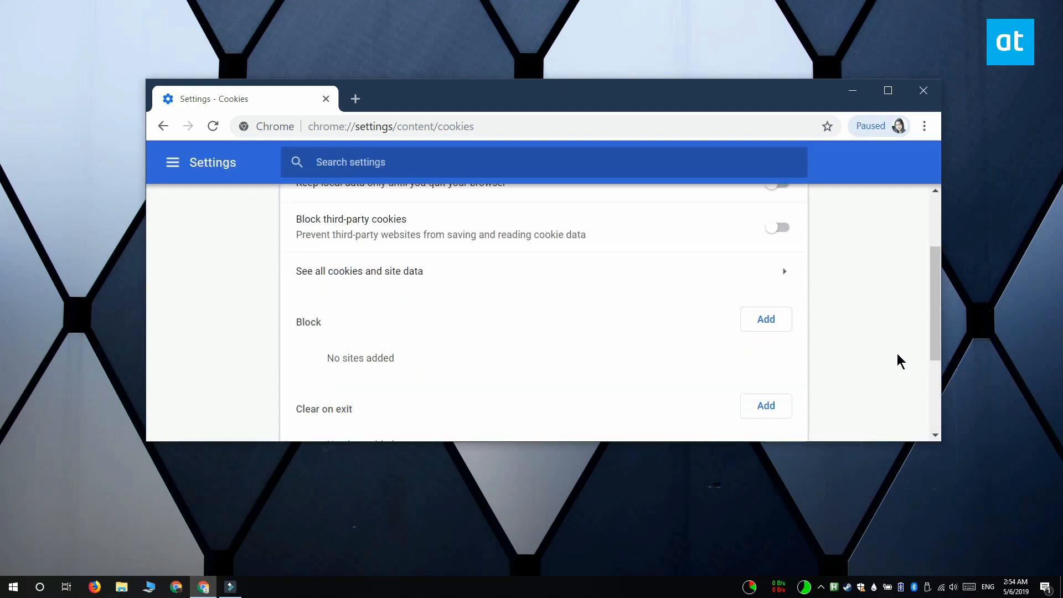
scroll(down, 3)
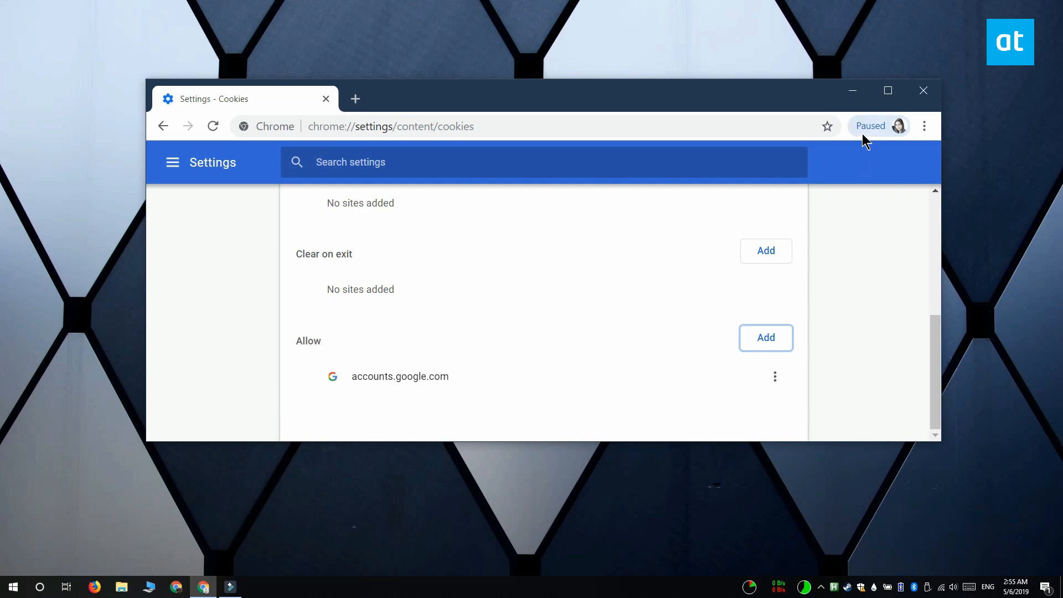
click(898, 127)
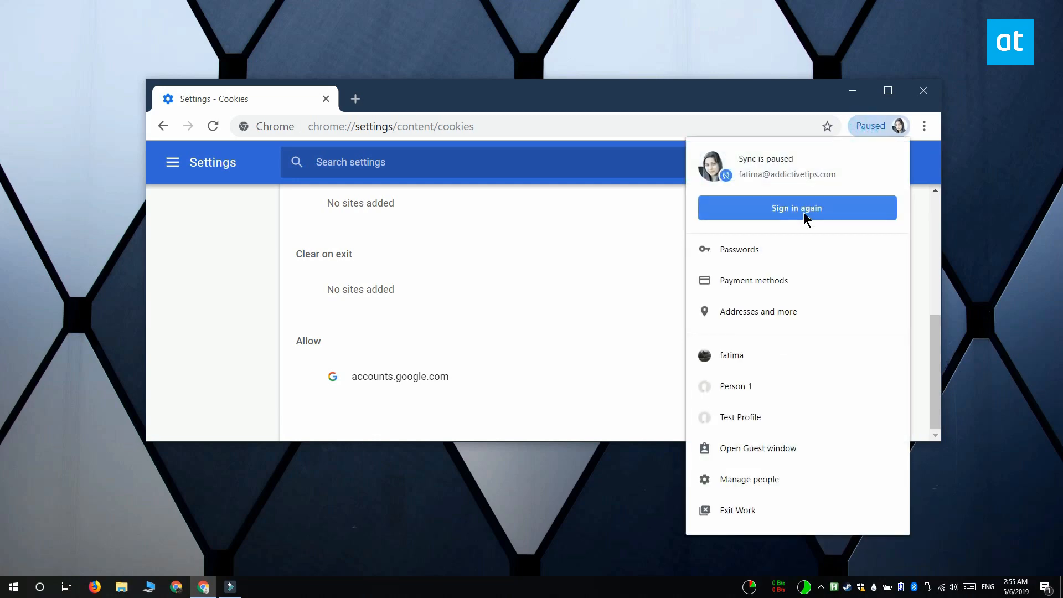